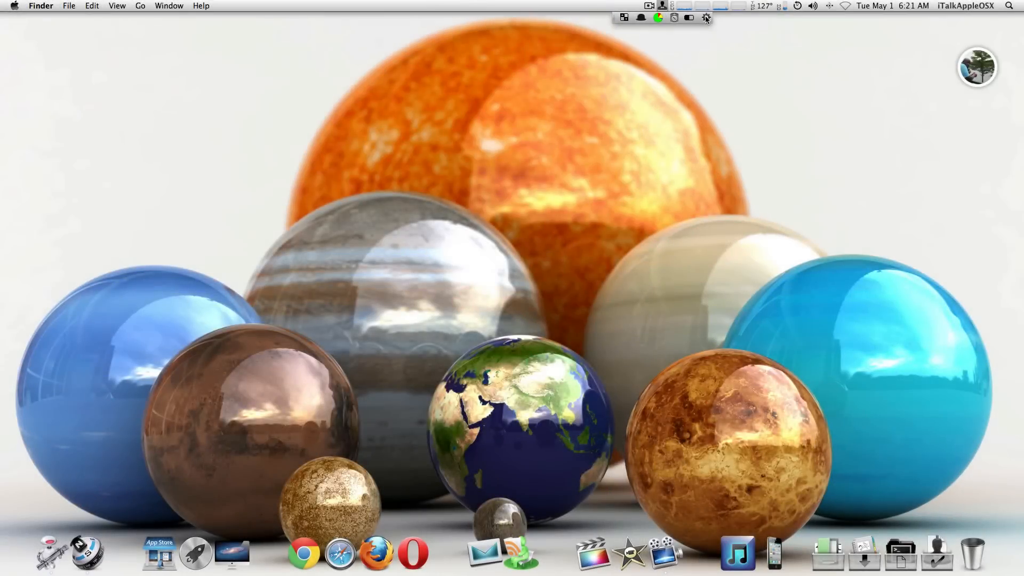
Open Bartender's Preferences window from its gear menu bar item
click(704, 19)
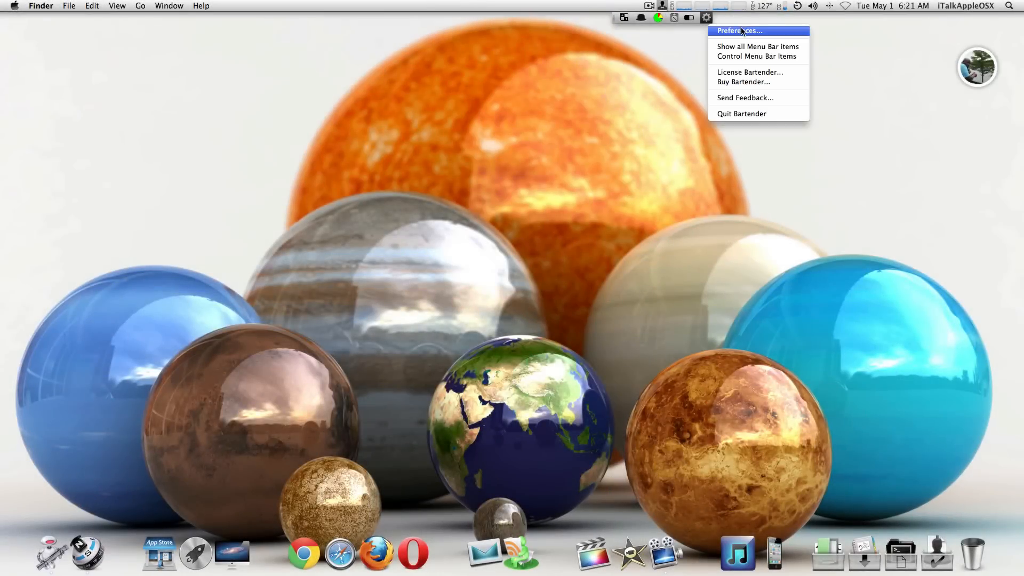
click(738, 30)
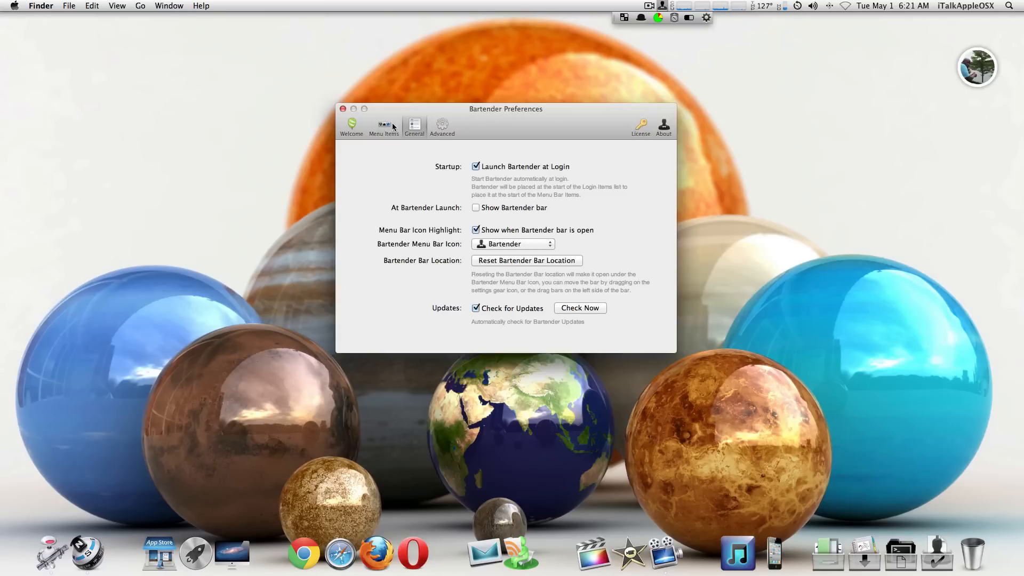
Set Alfred's menu bar item to Nothing, then back to 'Show in Bartender Bar, not in Menu Bar'
click(384, 127)
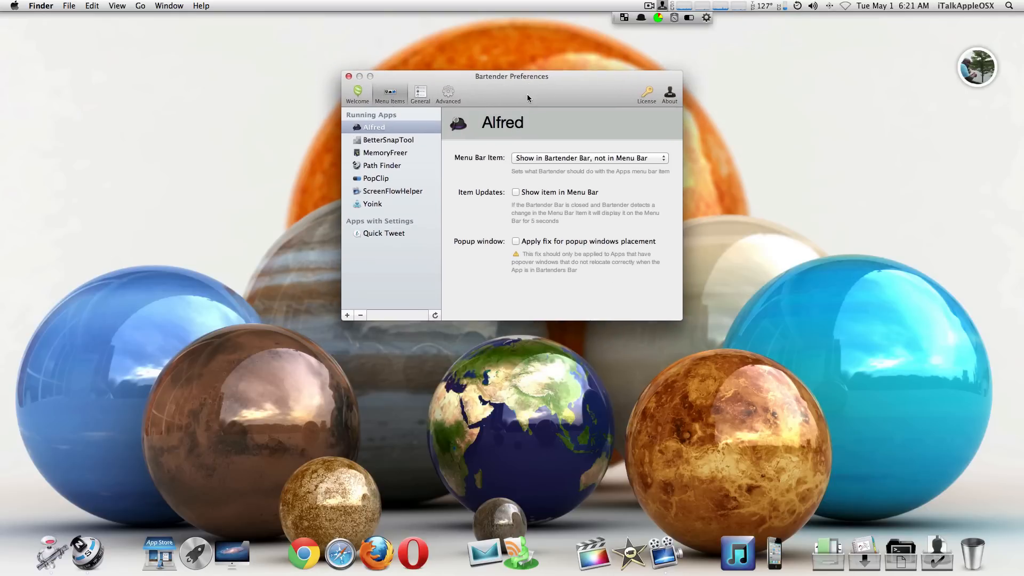
mouse_move(424, 130)
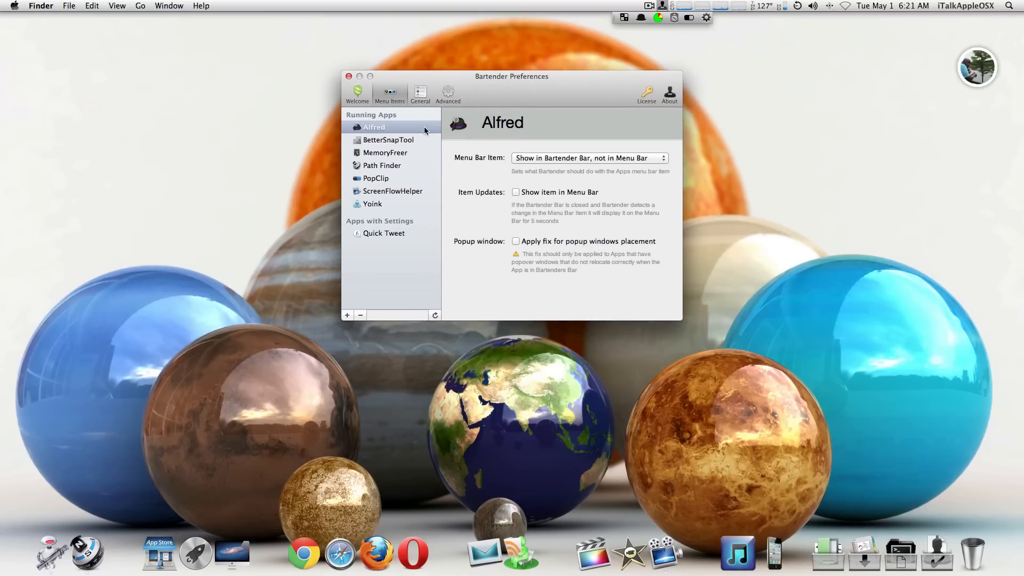
click(586, 157)
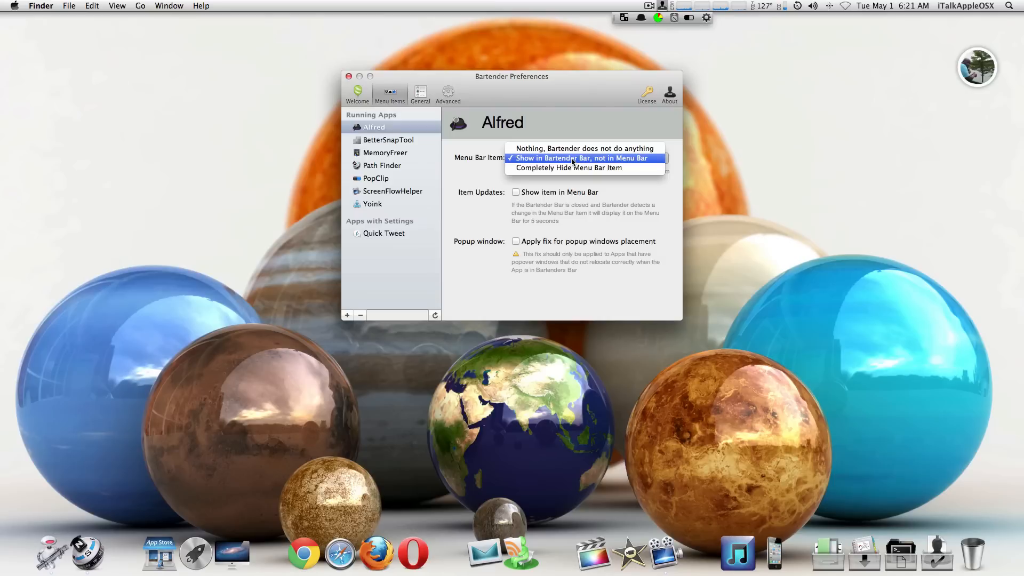
click(584, 149)
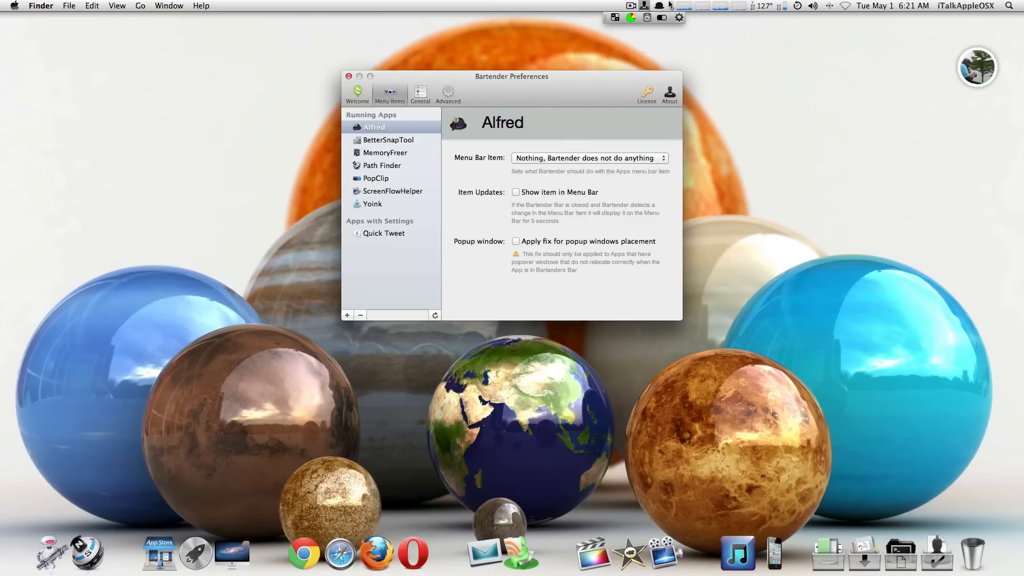
click(588, 158)
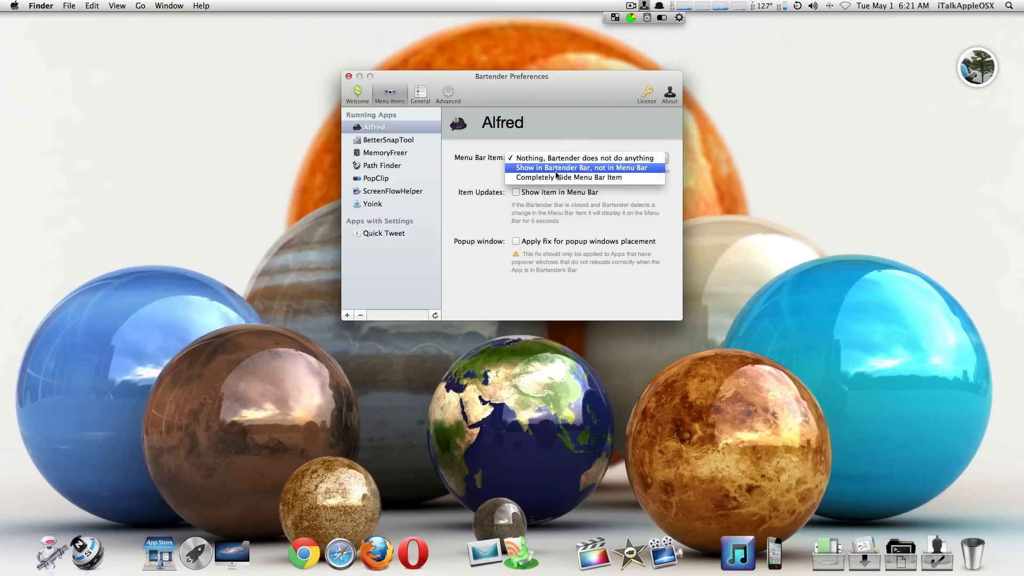
click(580, 167)
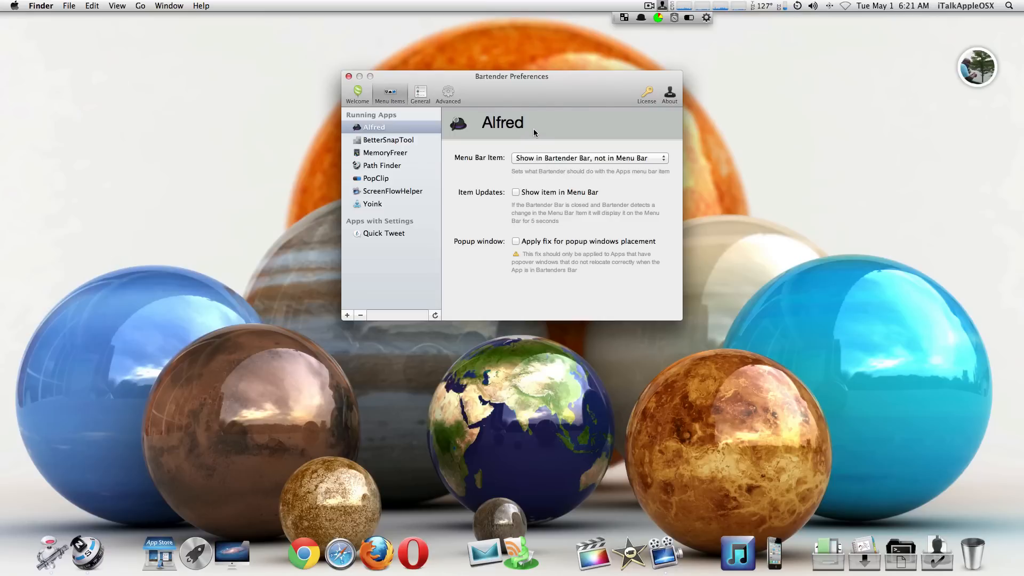
mouse_move(480, 85)
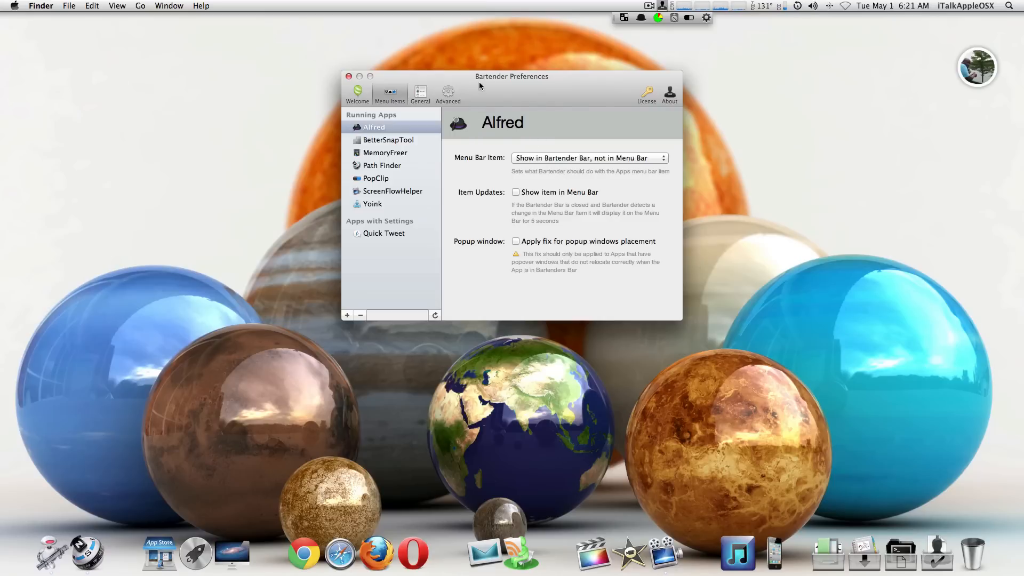
mouse_move(496, 147)
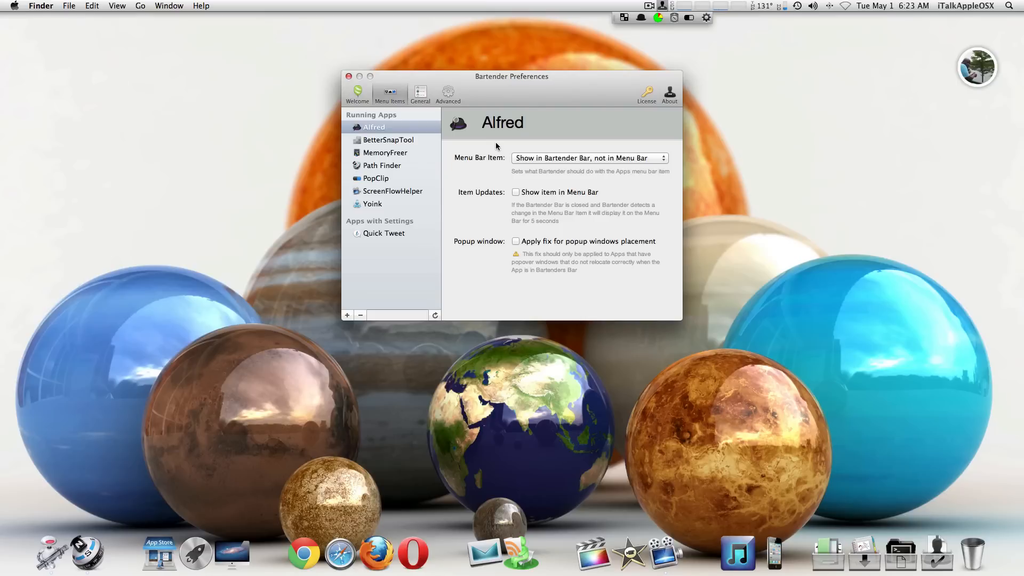
mouse_move(454, 108)
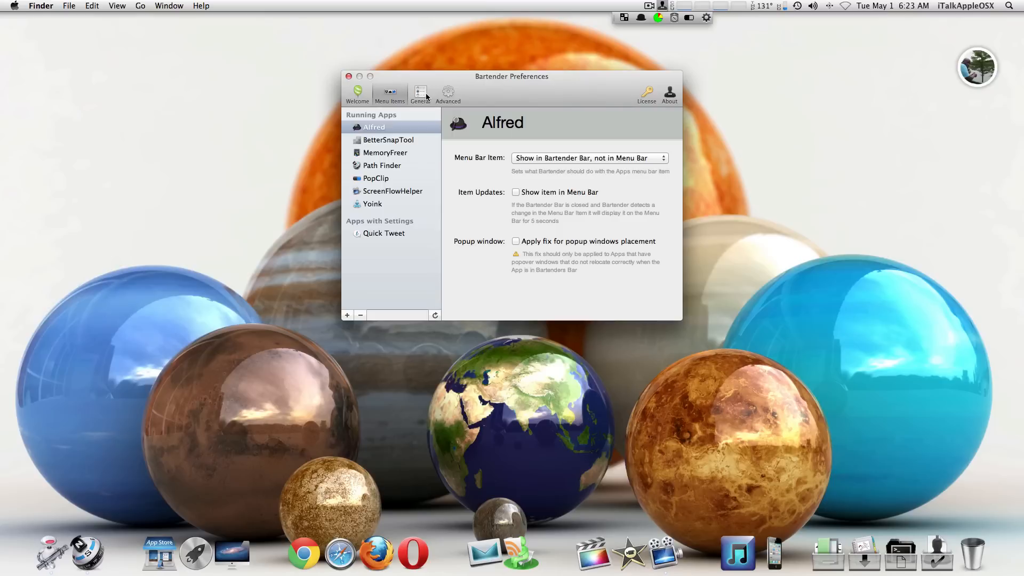
From General settings, choose 'Choose Image…' for the Bartender Menu Bar Icon to bring up the file chooser
click(420, 94)
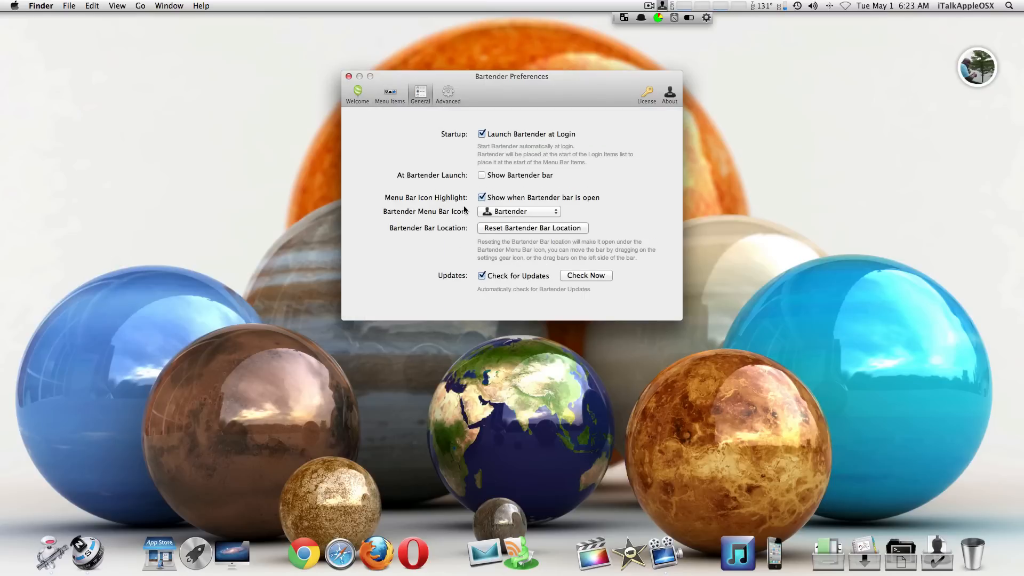
click(519, 211)
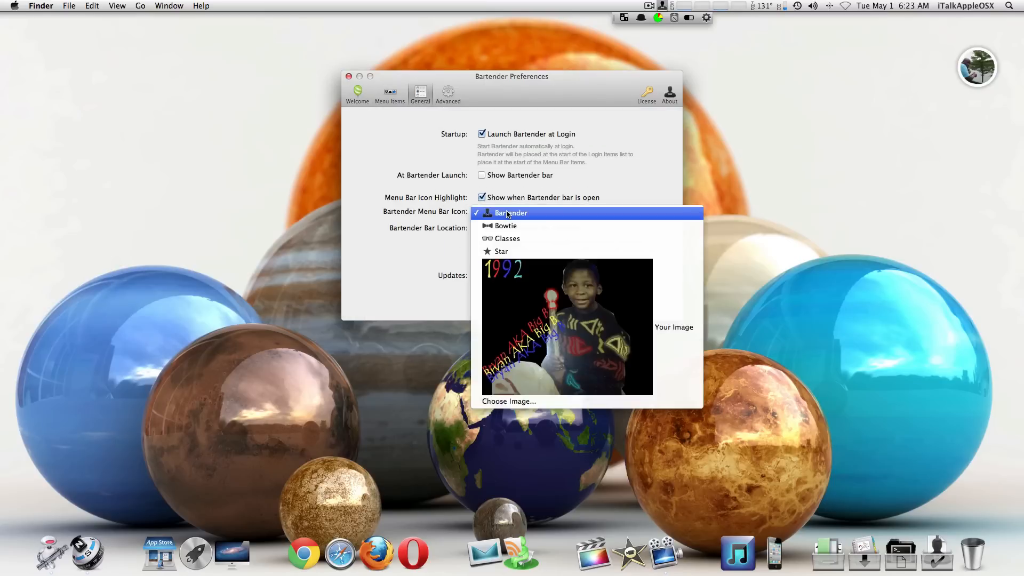
mouse_move(502, 251)
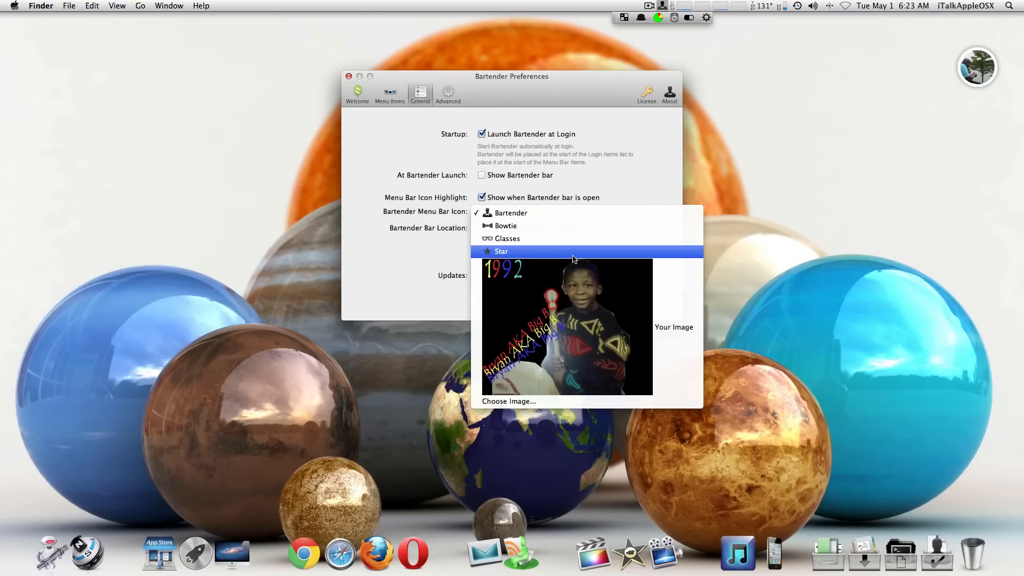
mouse_move(522, 401)
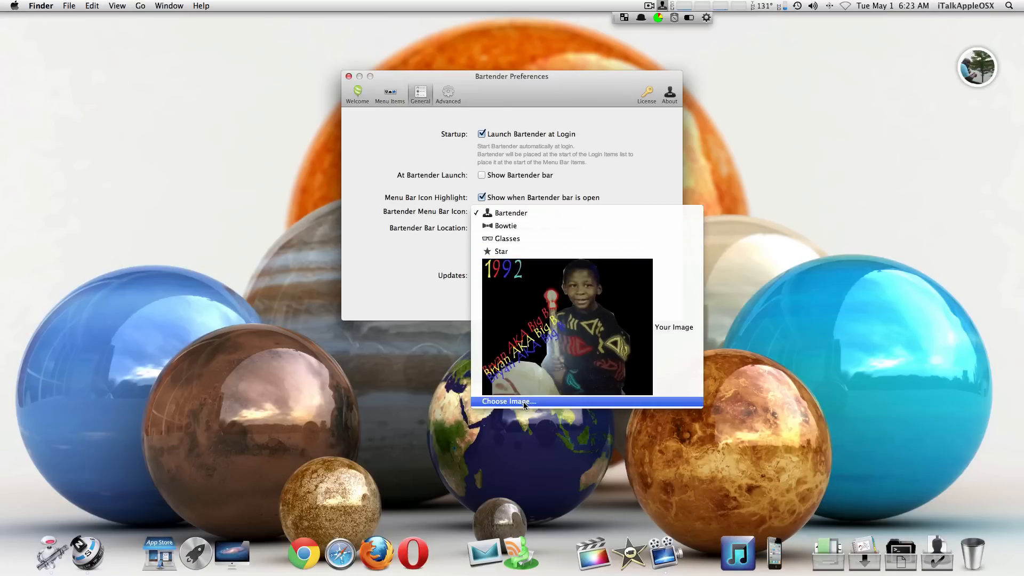
click(508, 401)
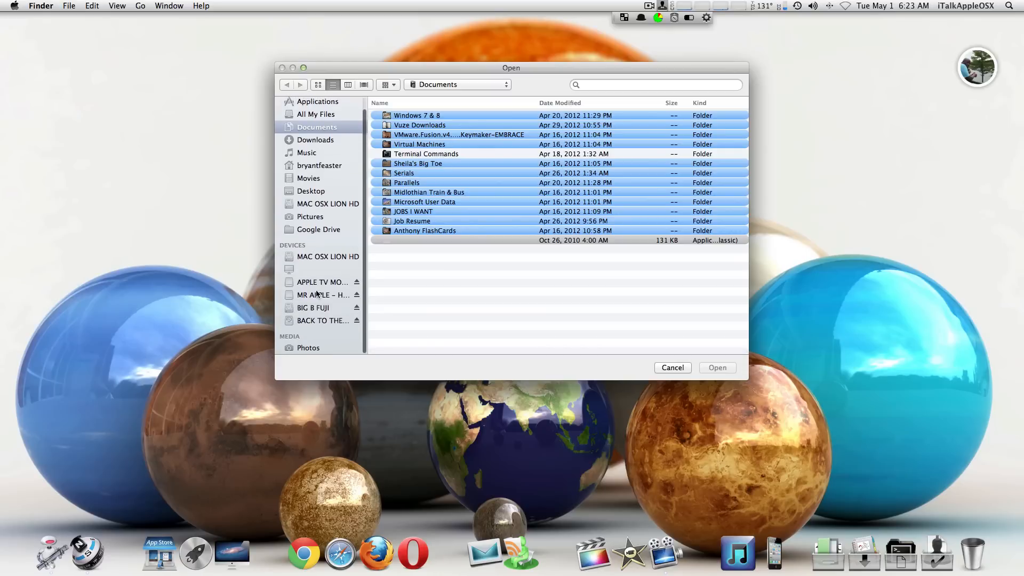
Browse the Photos media library thumbnails for an image to use as the icon
click(308, 347)
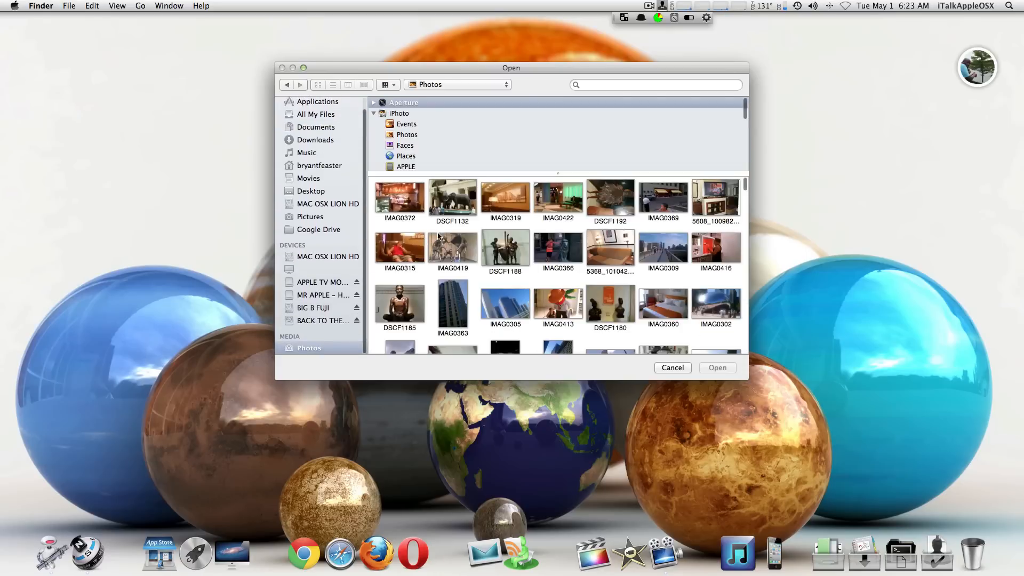
scroll(down, 3)
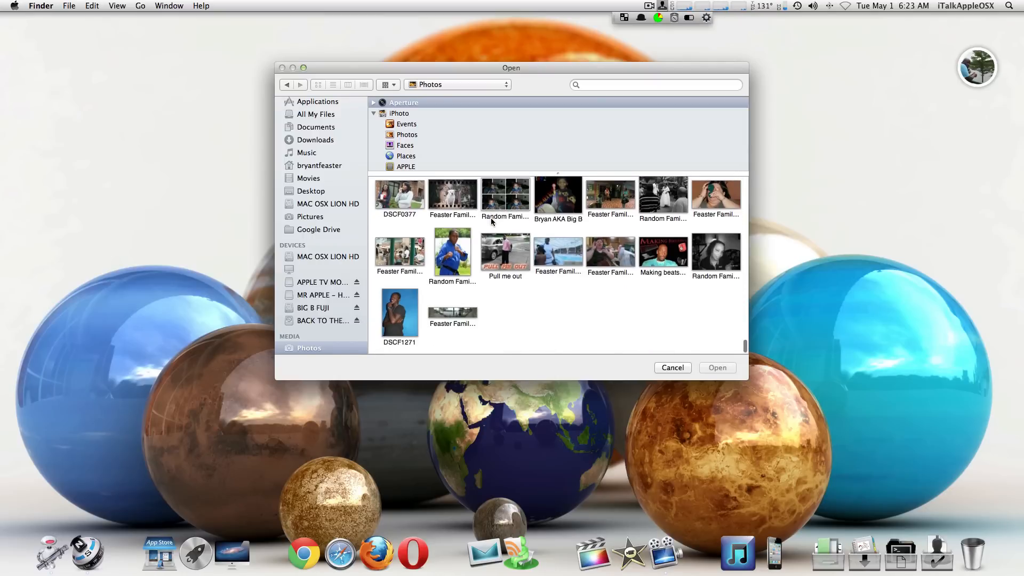
scroll(down, 3)
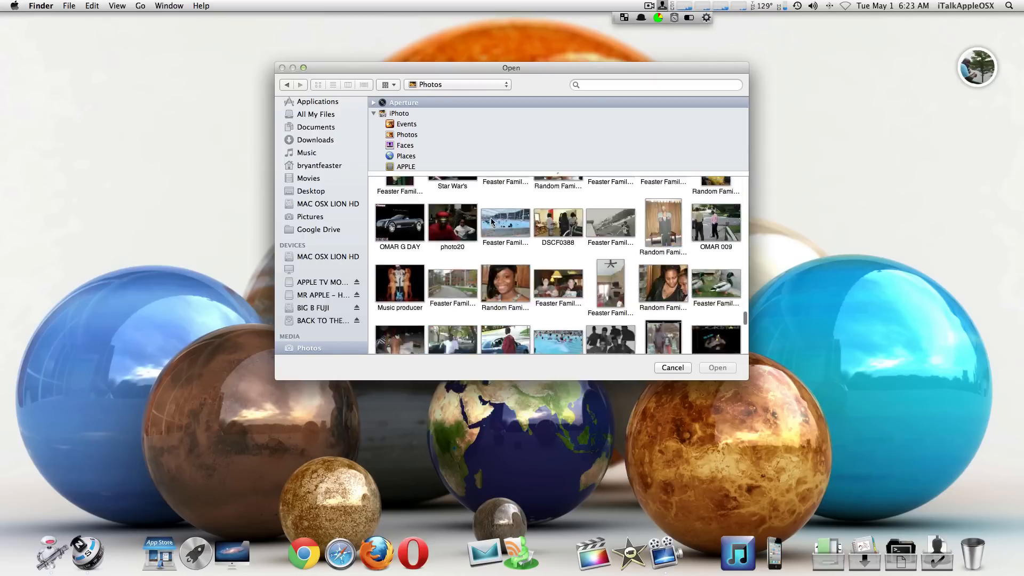
scroll(down, 3)
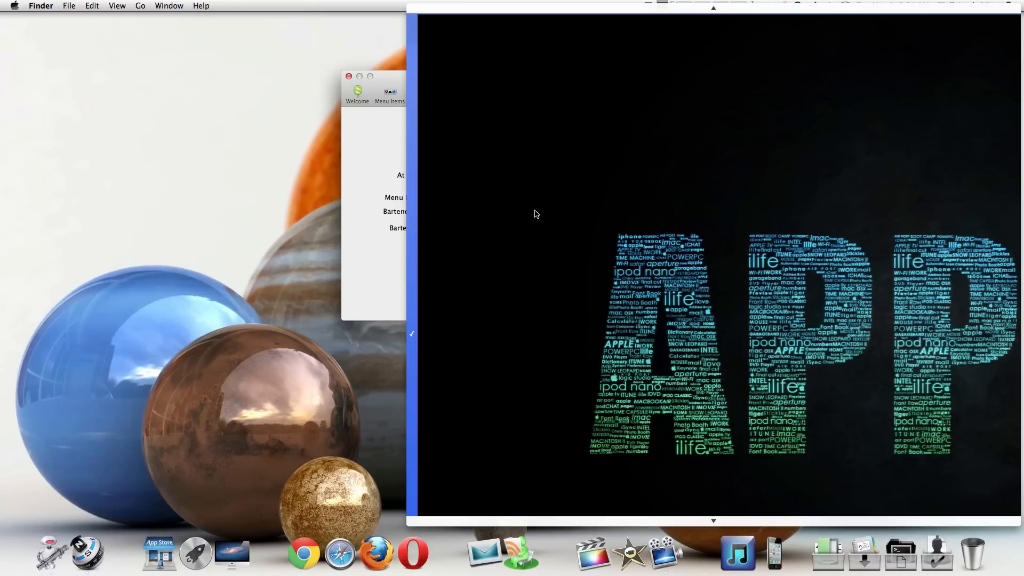
mouse_move(563, 176)
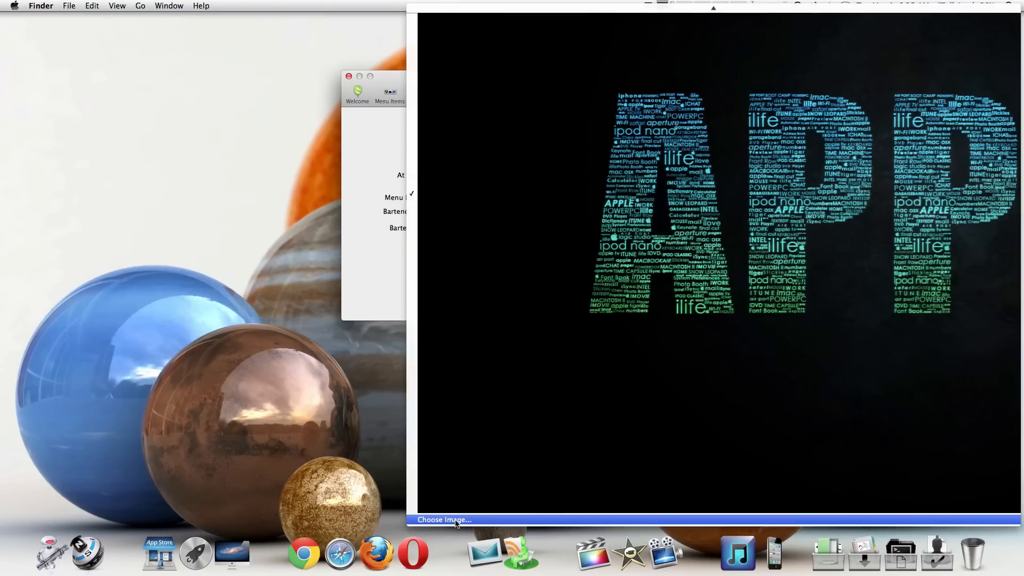
Reopen the icon image chooser and browse the Apple Photos wallpaper album
click(444, 519)
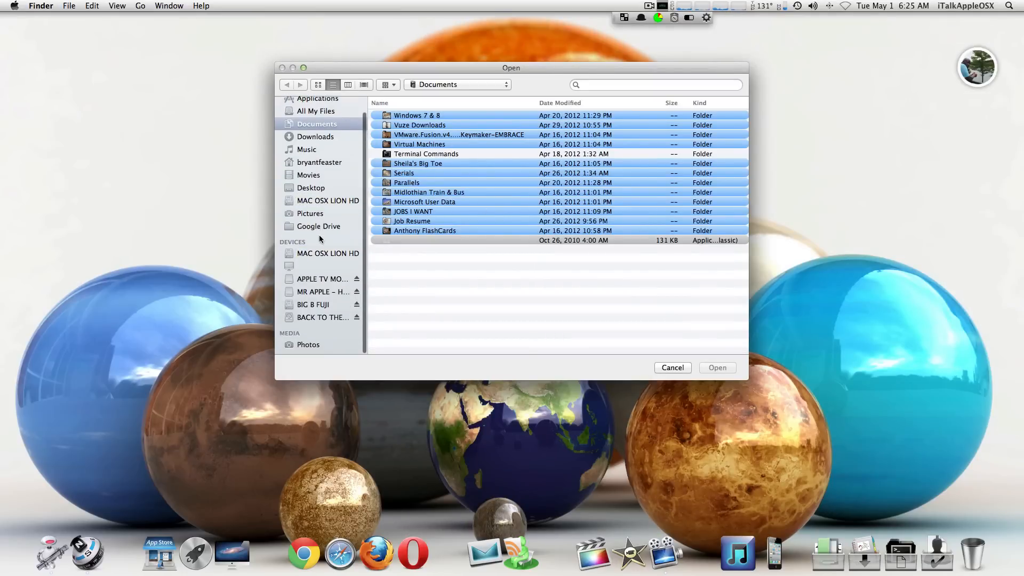
click(308, 345)
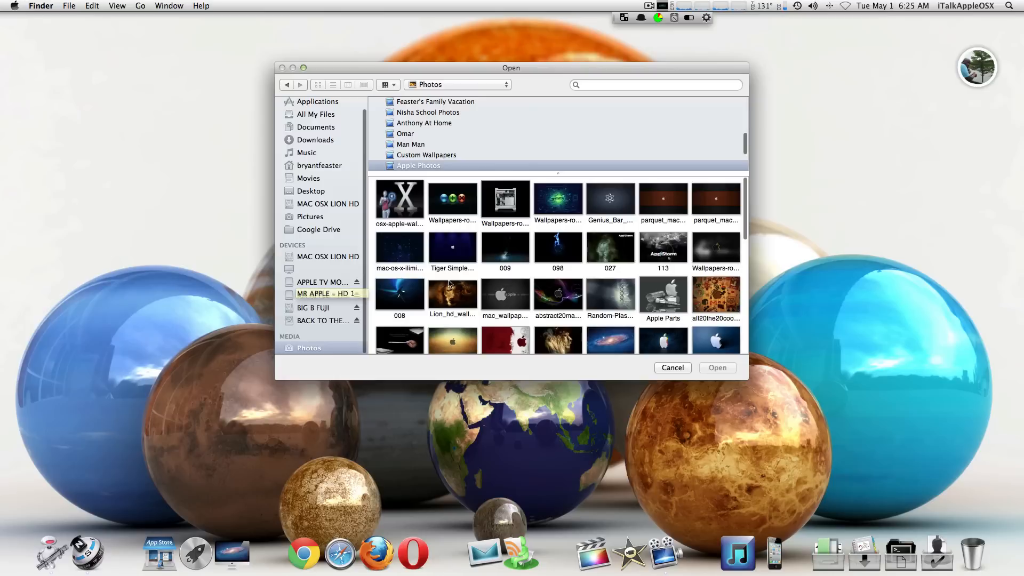